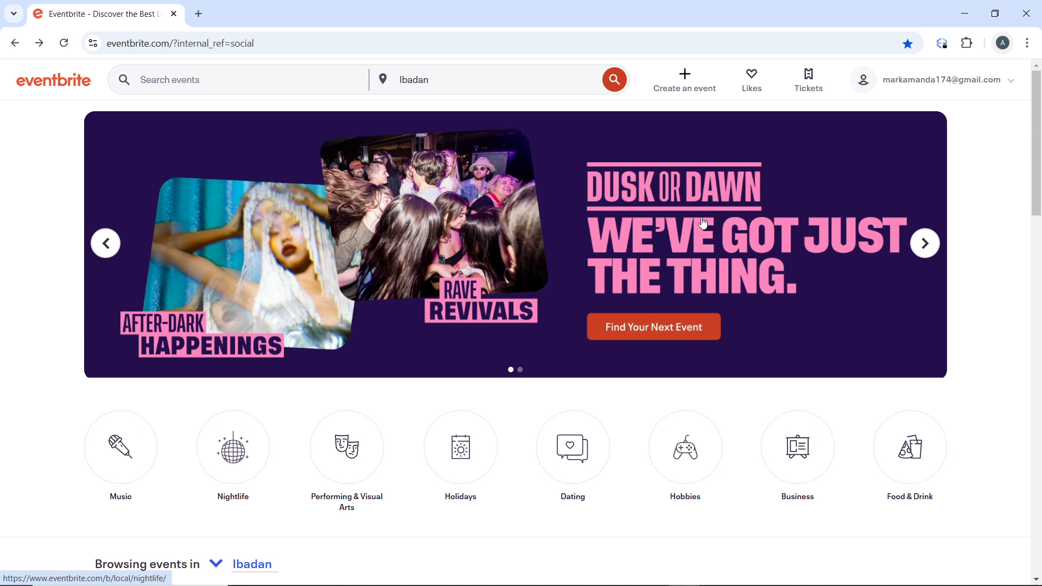
# - Open the account email dropdown in the top-right header
pyautogui.click(940, 80)
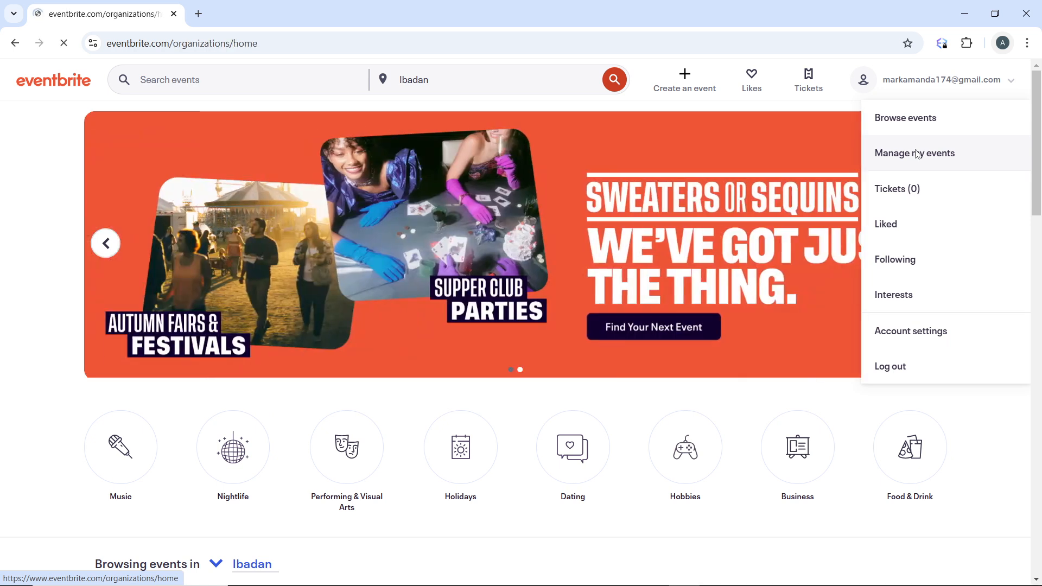
# - Choose 'Manage my events' to reach the organizer Home page
pyautogui.click(914, 153)
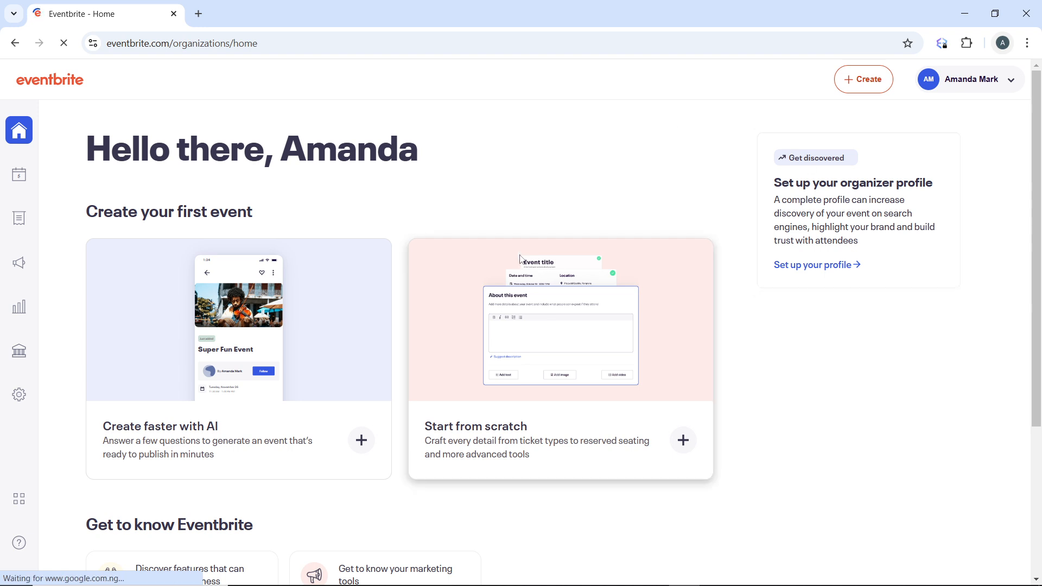
pyautogui.moveTo(691, 284)
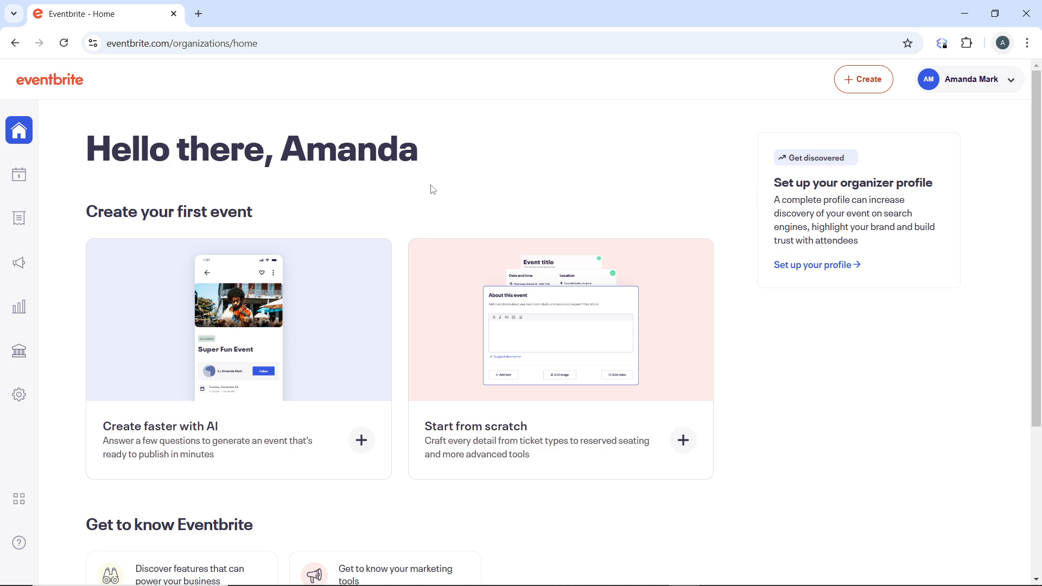
pyautogui.moveTo(19, 174)
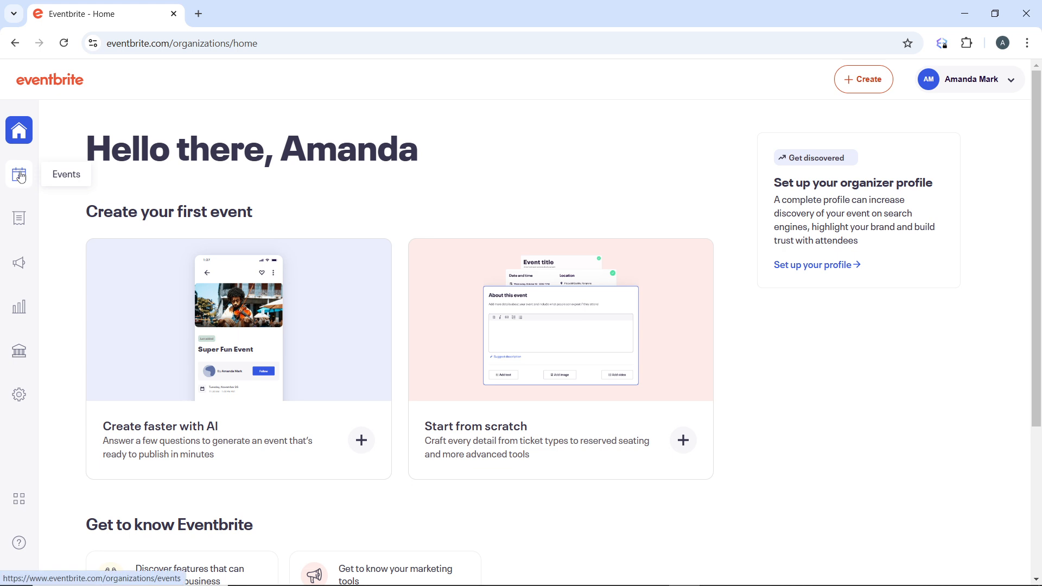
pyautogui.moveTo(263, 194)
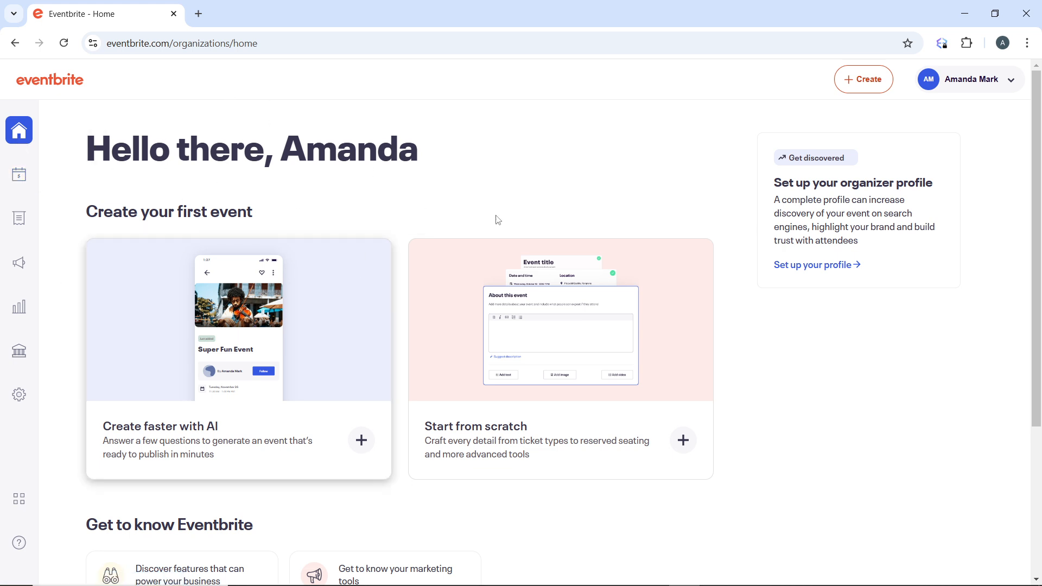
pyautogui.moveTo(20, 174)
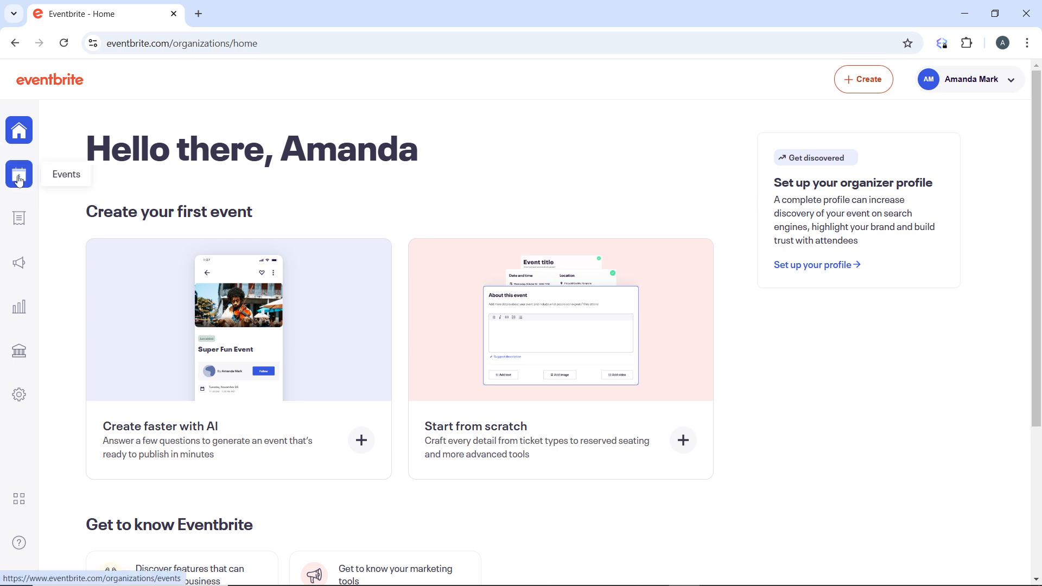
# - Open the Events page from the calendar icon in the left navigation
pyautogui.click(19, 175)
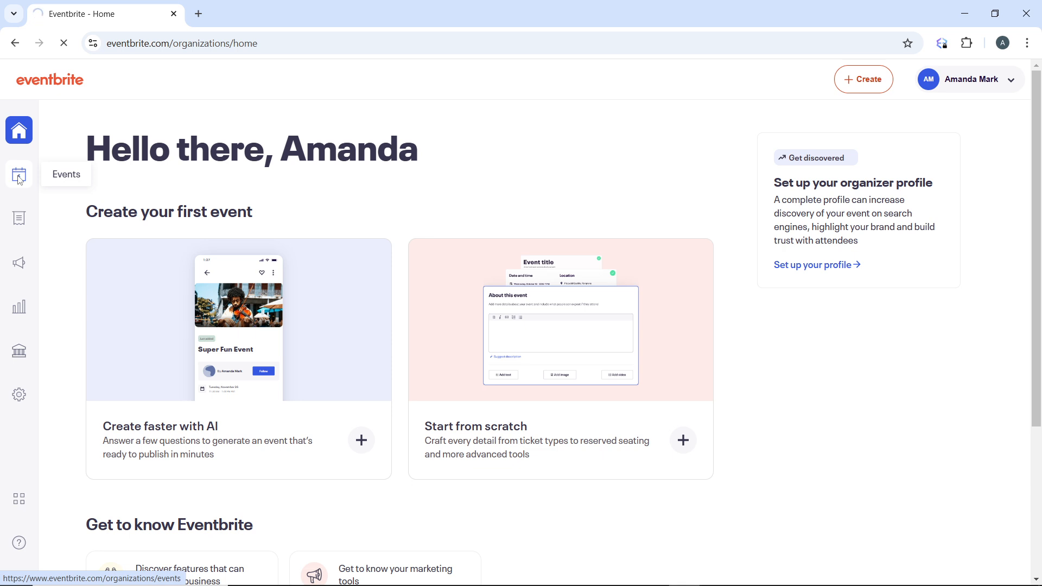
pyautogui.click(18, 174)
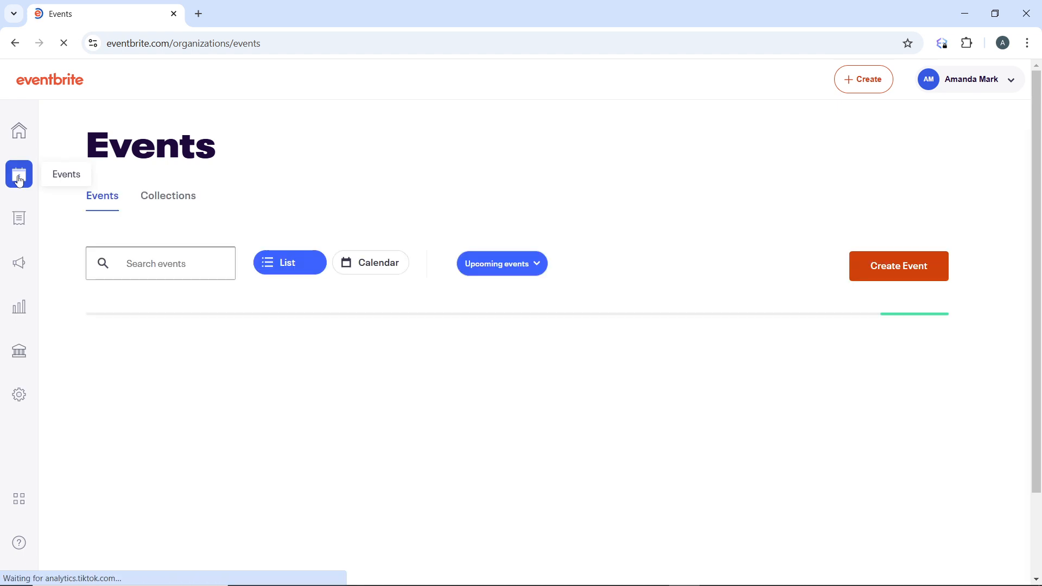
# - Load the events list with the 'All events' filter, showing no events
pyautogui.click(501, 263)
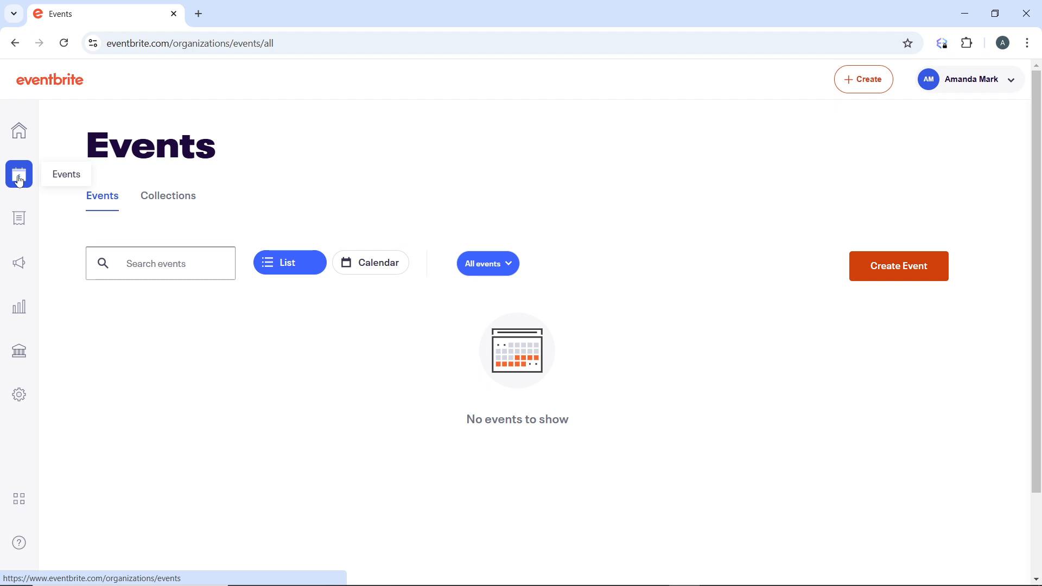
pyautogui.moveTo(427, 220)
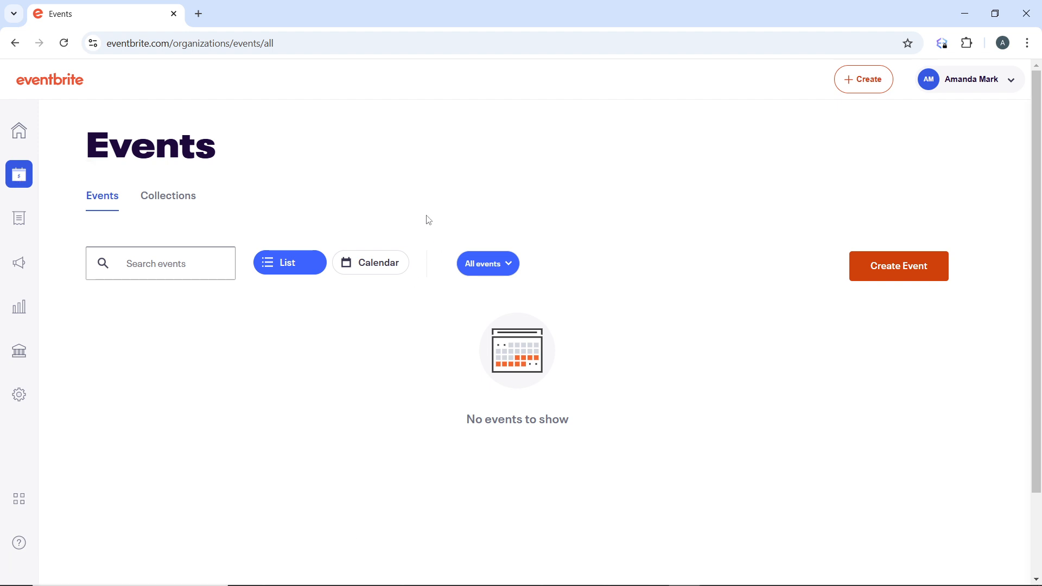